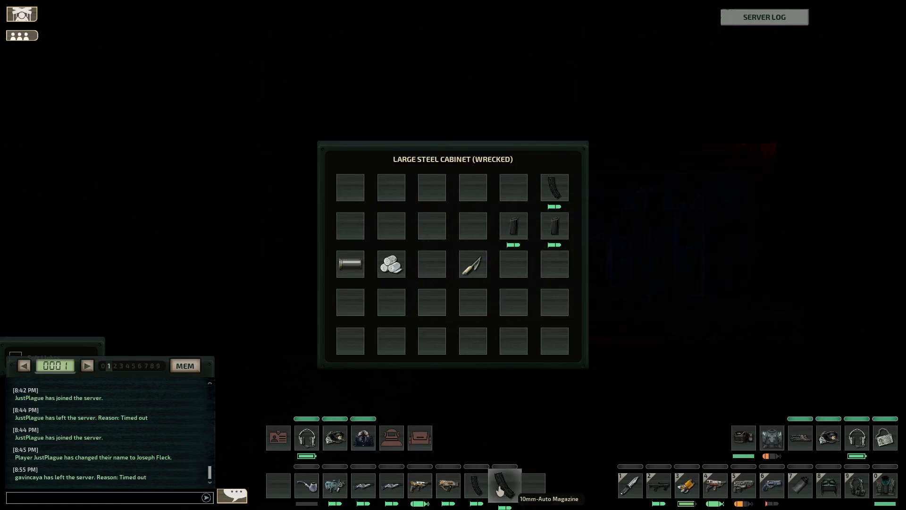
drag(554, 187, 502, 484)
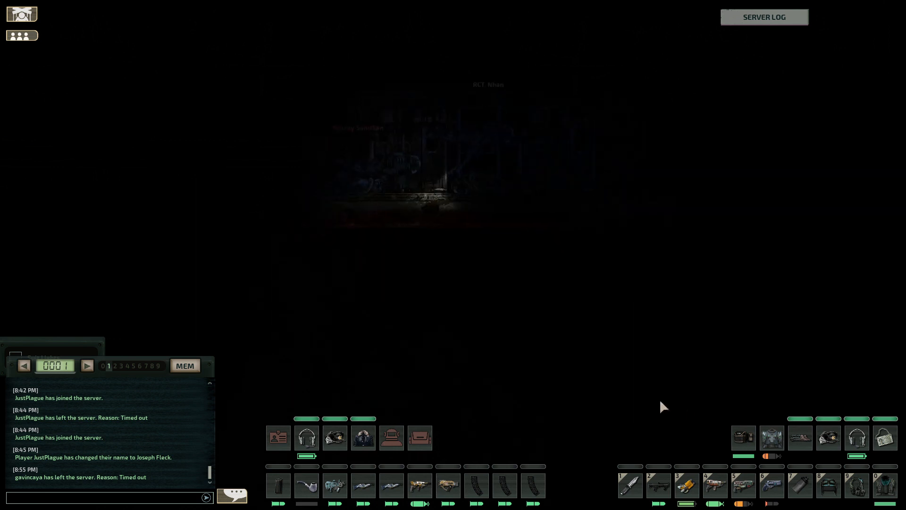
mouse_move(498, 284)
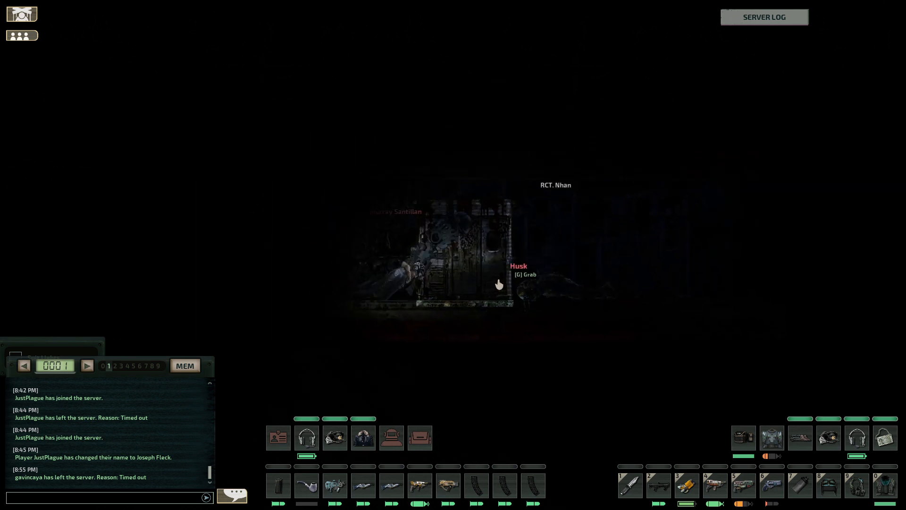